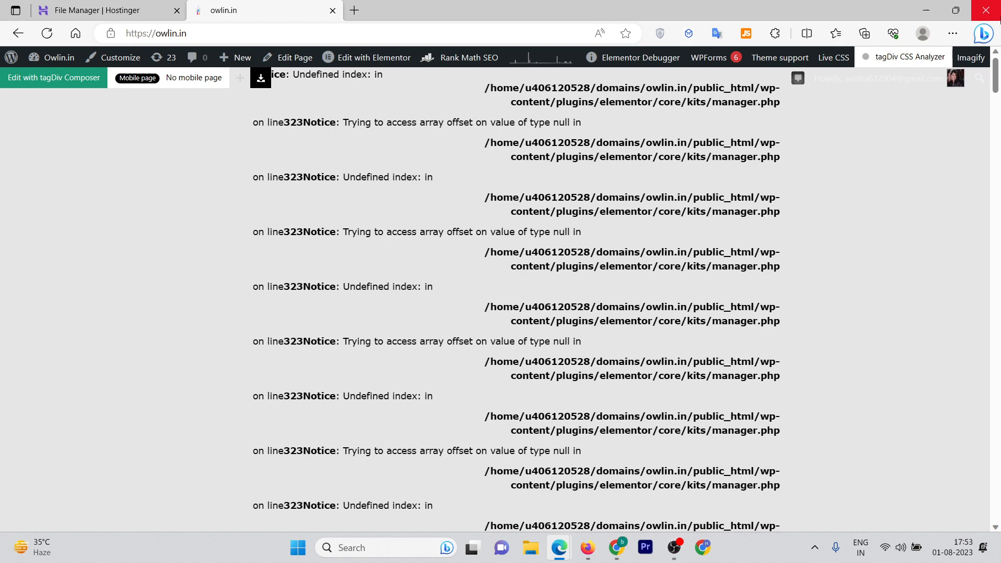
Return to the File Manager and launch the file browser for owlin.in's files
{"action": "left_click", "coordinate": [108, 10]}
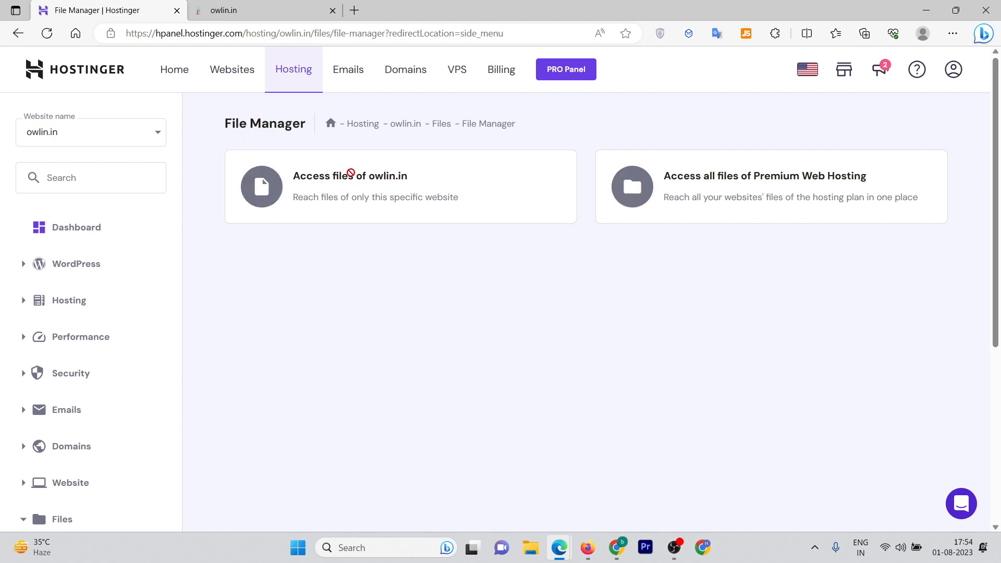
{"action": "left_click", "coordinate": [350, 186]}
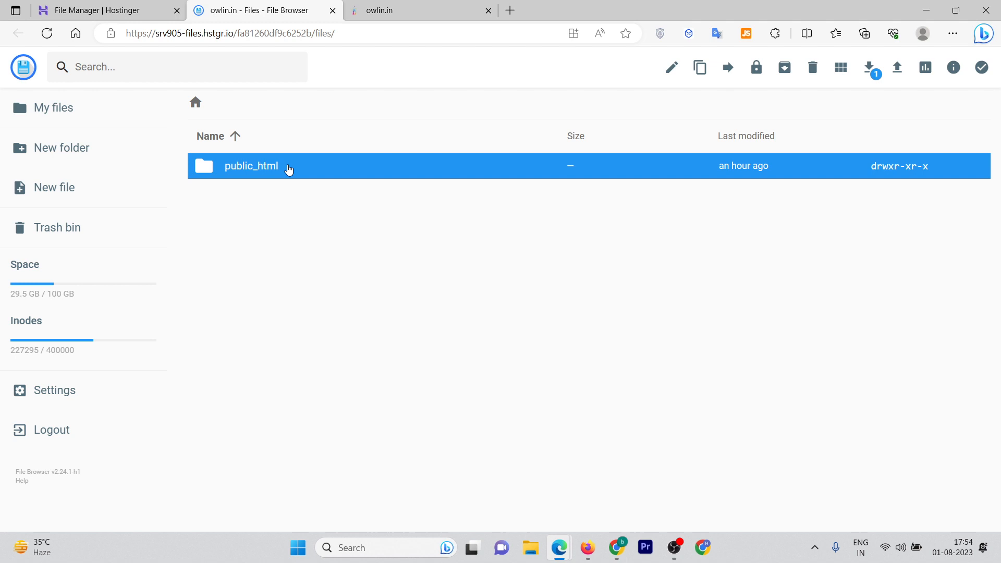
Open public_html/wp-config.php in the editor and scroll down to the WP_DEBUG line
{"action": "double_click", "coordinate": [250, 166]}
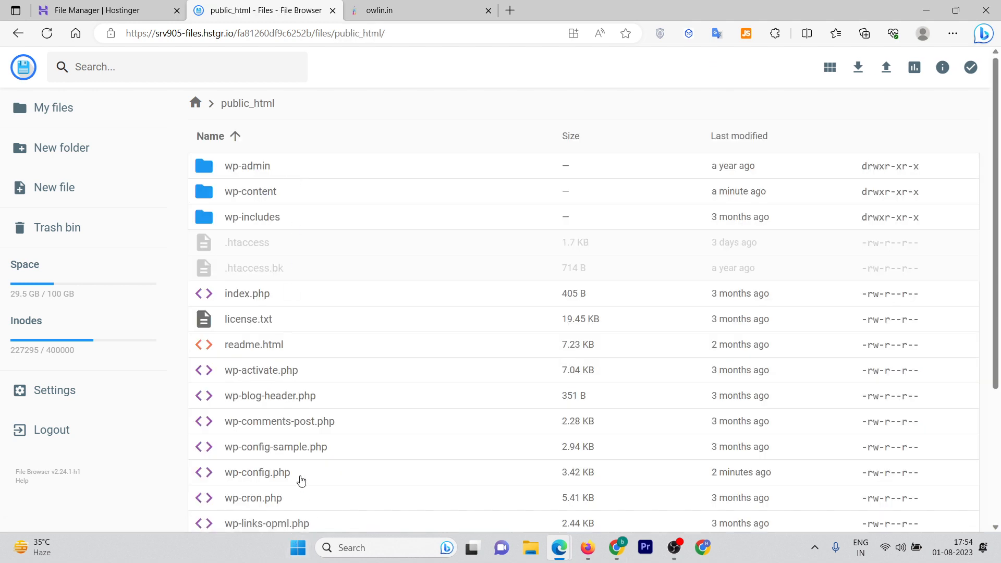
{"action": "mouse_move", "coordinate": [264, 480]}
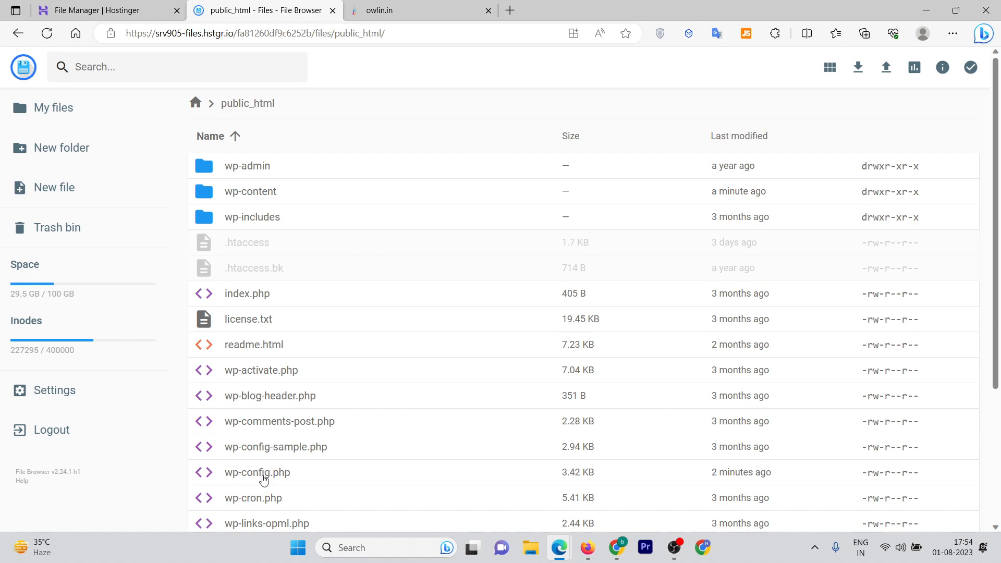
{"action": "left_click", "coordinate": [257, 472]}
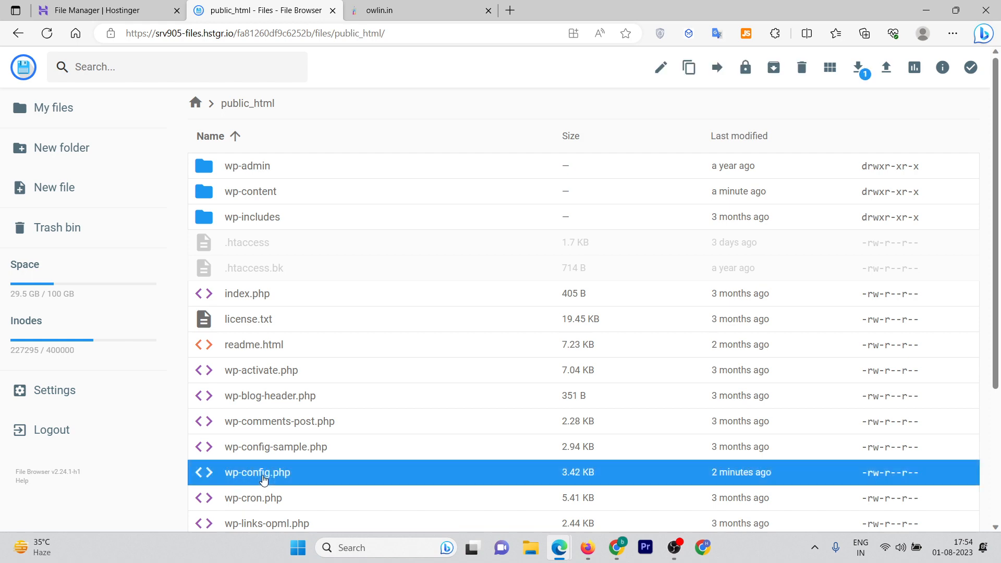
{"action": "double_click", "coordinate": [257, 472]}
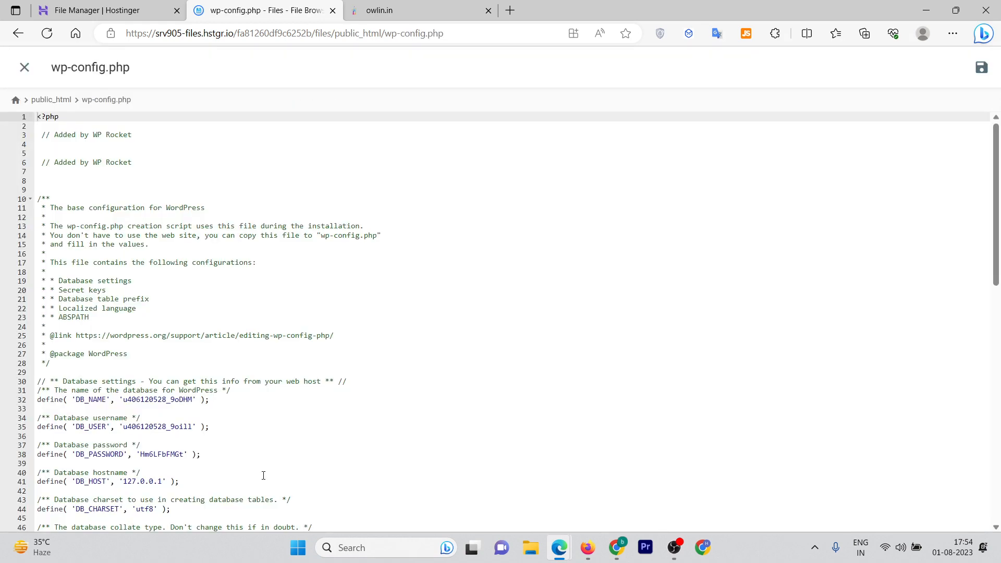
{"action": "scroll", "scroll_direction": "down", "scroll_amount": 3}
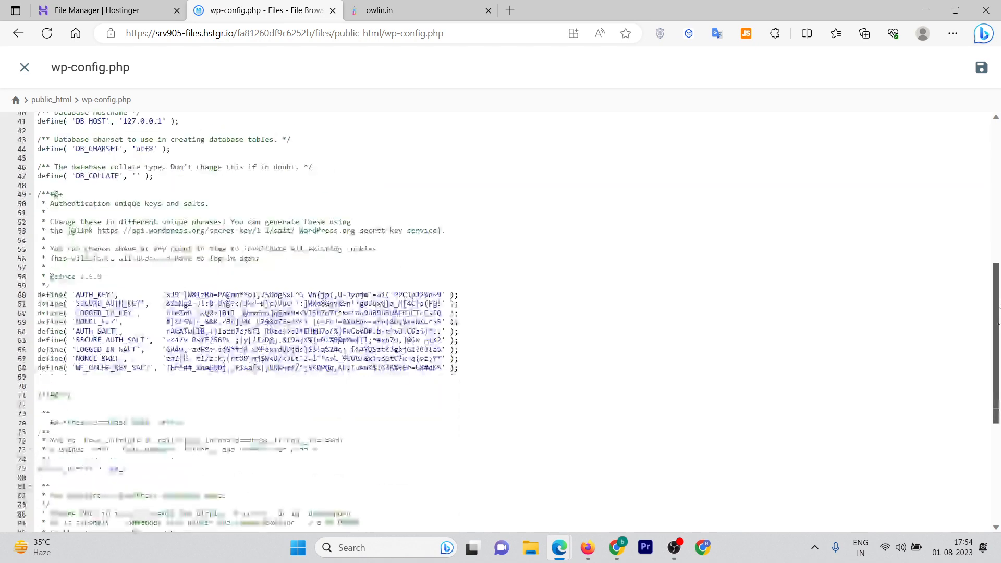
{"action": "scroll", "scroll_direction": "down", "scroll_amount": 3}
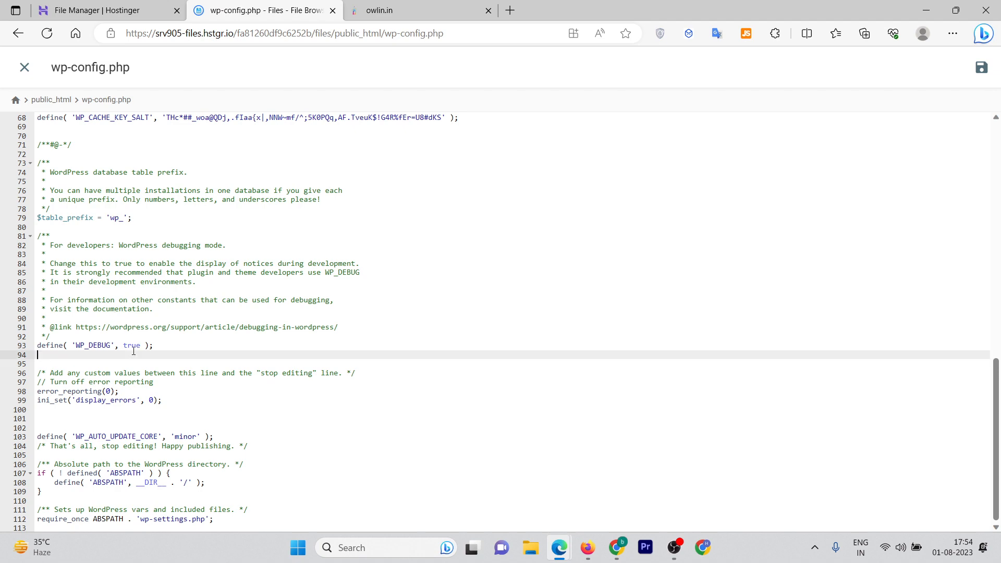
After checking the site still shows PHP notices, change WP_DEBUG from true to false
{"action": "left_click", "coordinate": [412, 11]}
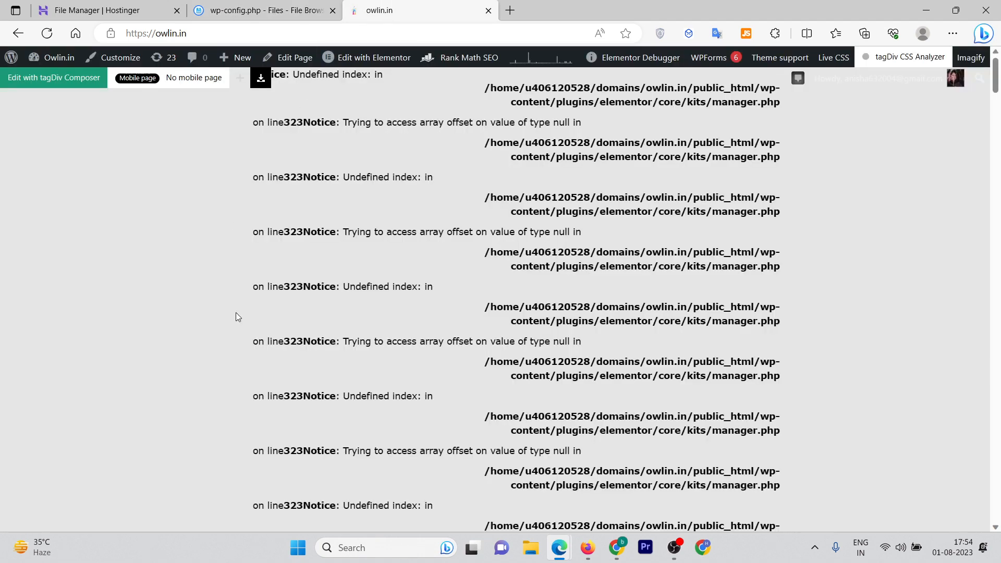
{"action": "mouse_move", "coordinate": [262, 10]}
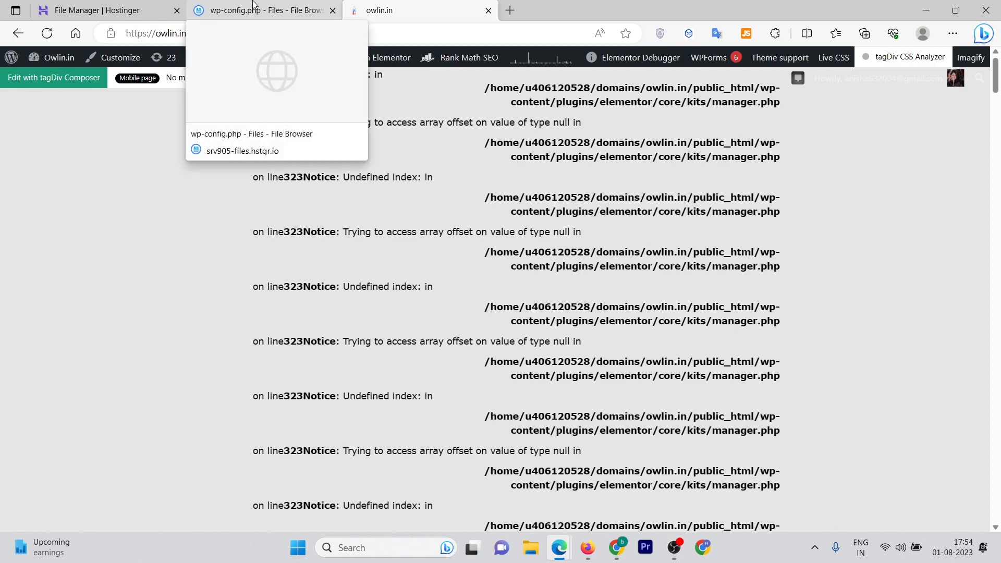
{"action": "left_click", "coordinate": [262, 10]}
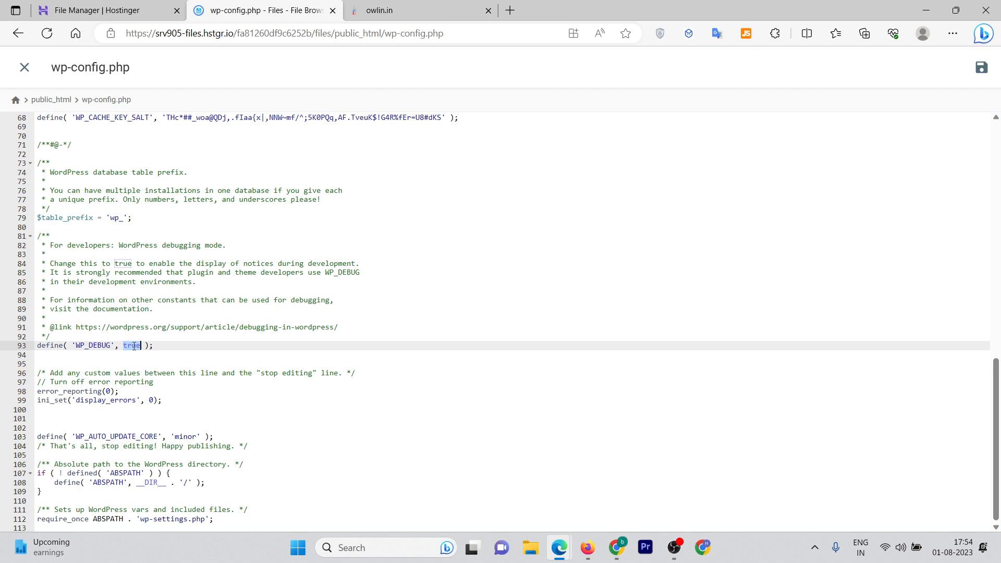
{"action": "type", "text": "false"}
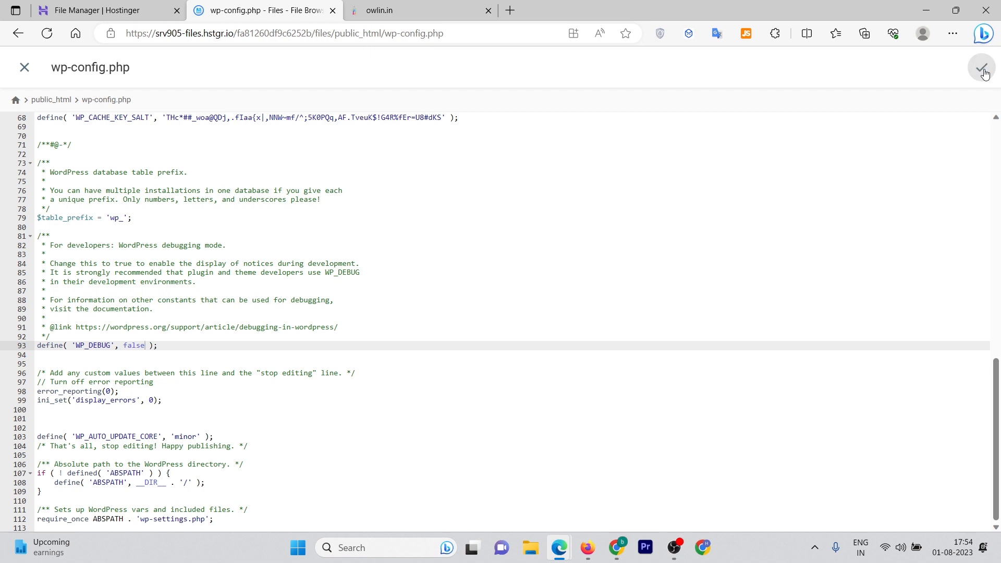
Save wp-config.php and reload the owlin.in homepage to confirm the notices are gone
{"action": "left_click", "coordinate": [982, 68]}
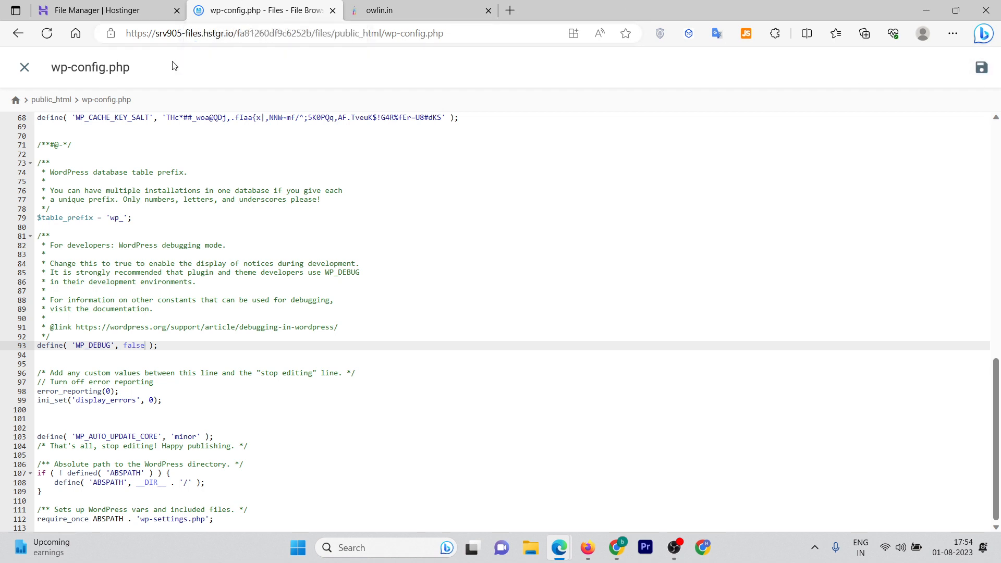
{"action": "left_click", "coordinate": [415, 10]}
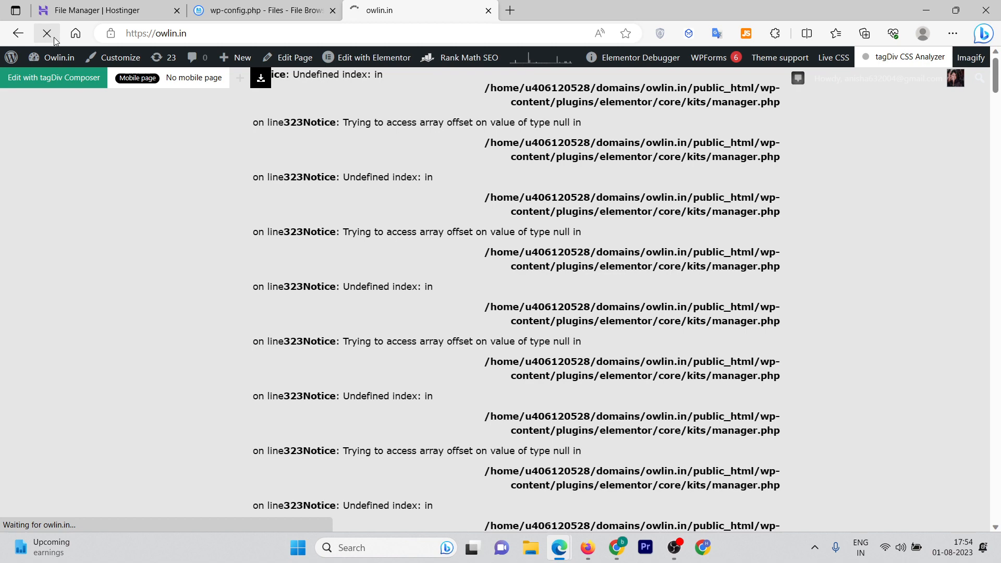
{"action": "left_click", "coordinate": [46, 34]}
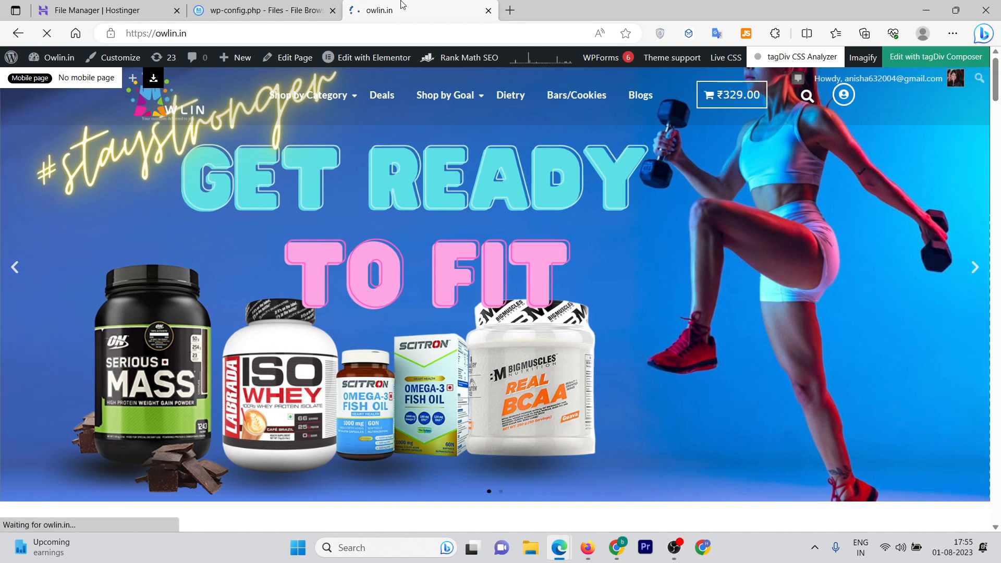
{"action": "mouse_move", "coordinate": [262, 11]}
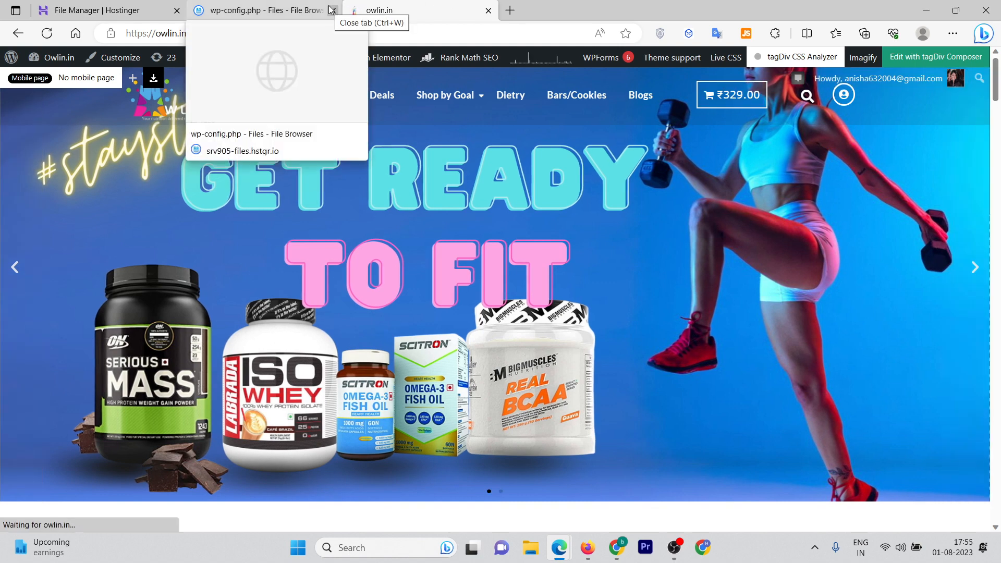